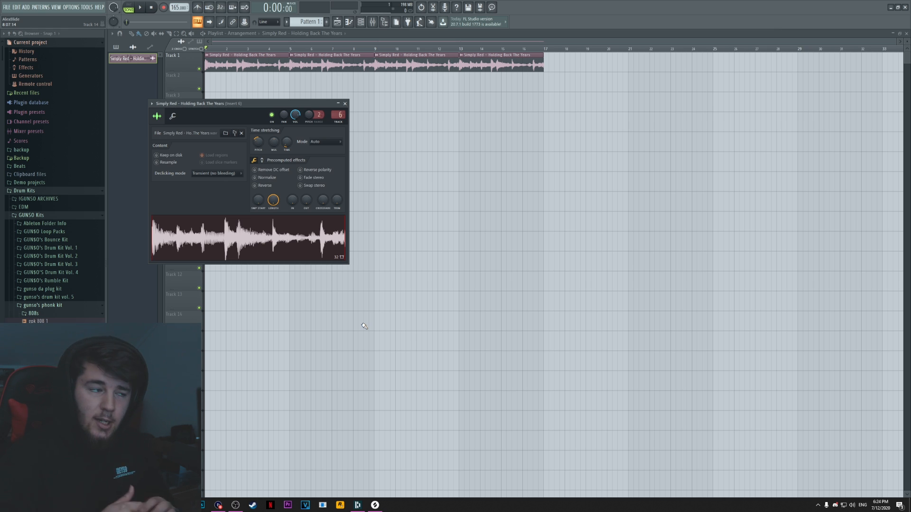
# Close the Simply Red sample settings, browse gunso's phonk kit folder, then collapse it
pyautogui.click(344, 104)
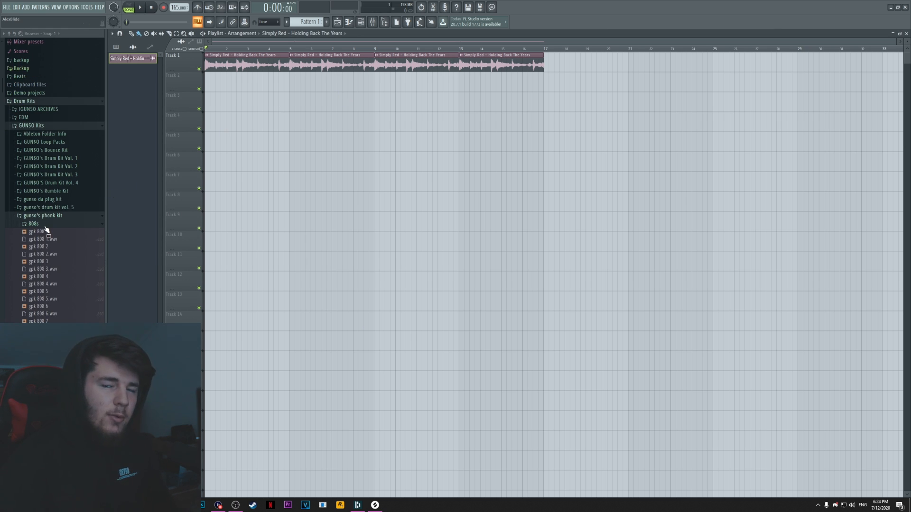
pyautogui.scroll(-3)
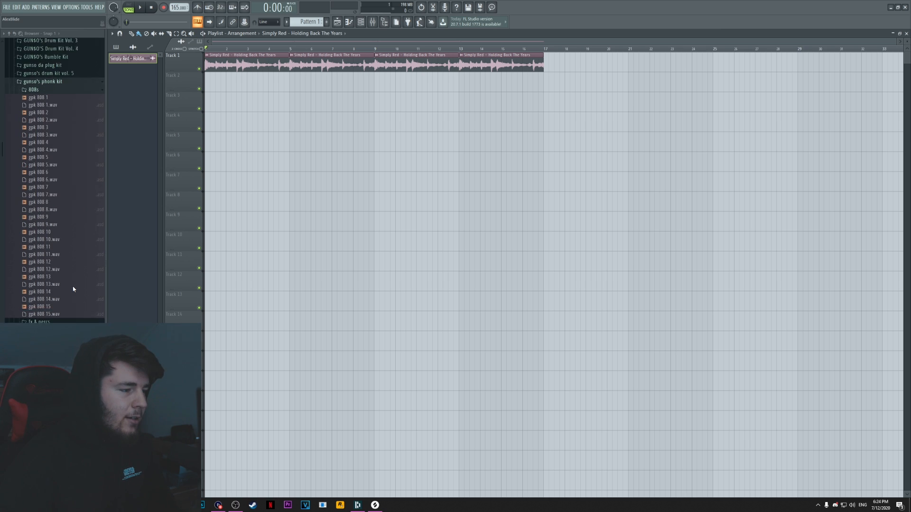
pyautogui.scroll(-3)
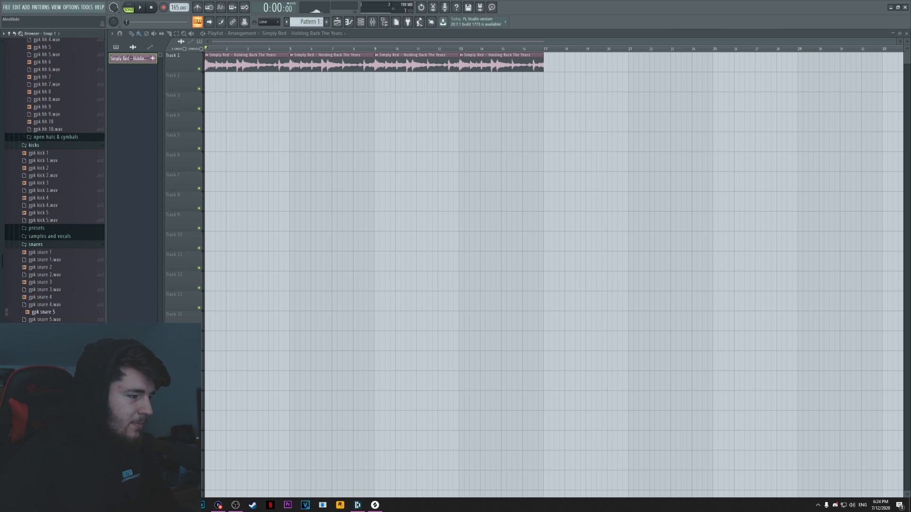
pyautogui.scroll(-3)
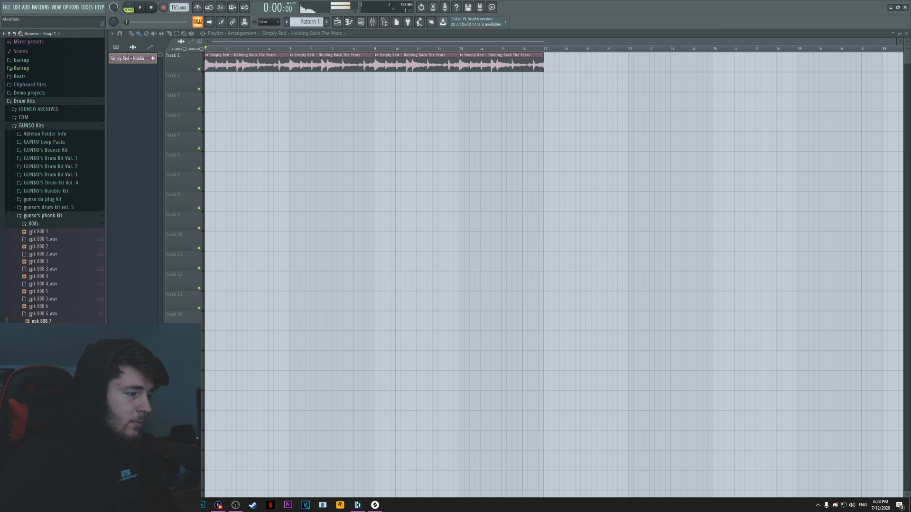
pyautogui.click(151, 7)
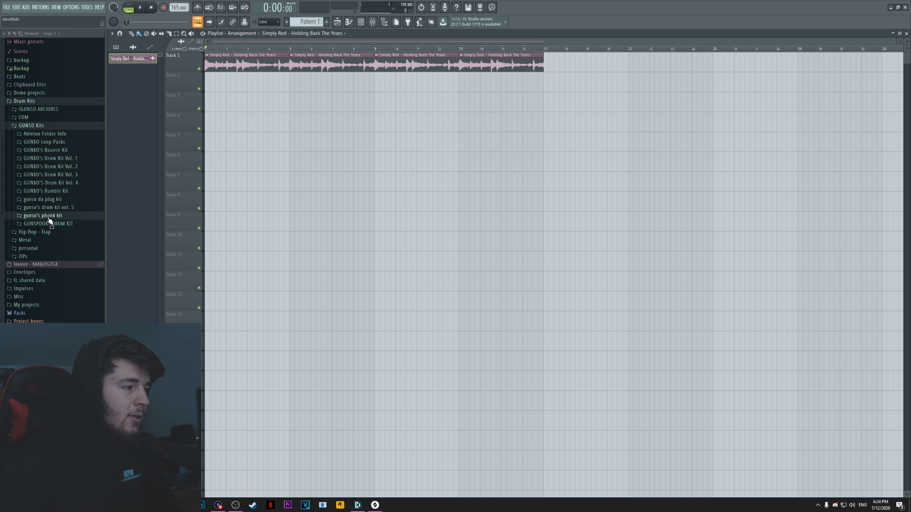
# Load gpk kick 5, gpk 808 1, gpk hh 5 and gpk snare 5, 9, 8 into the channel rack
pyautogui.click(43, 215)
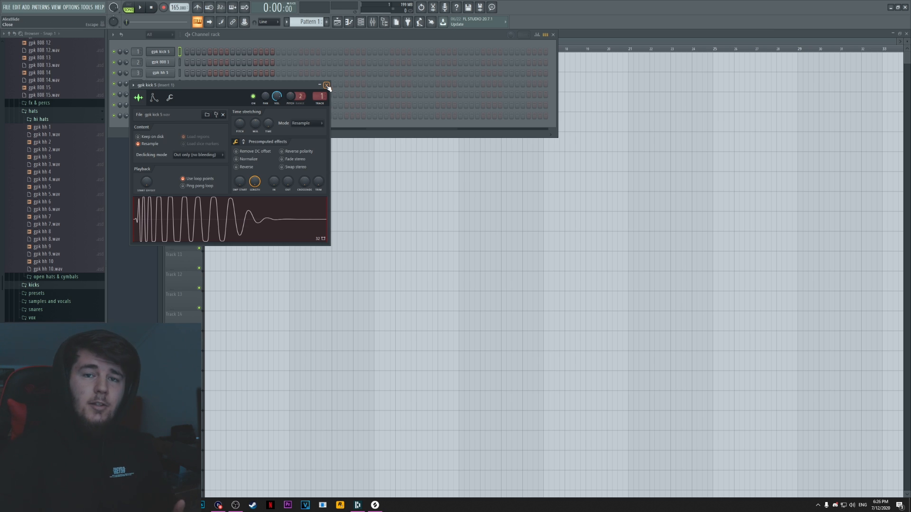
pyautogui.click(327, 85)
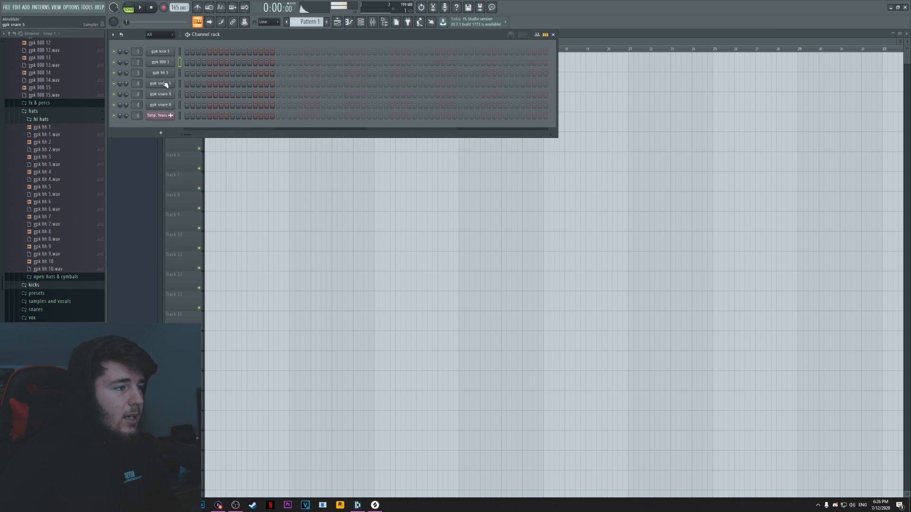
pyautogui.click(160, 72)
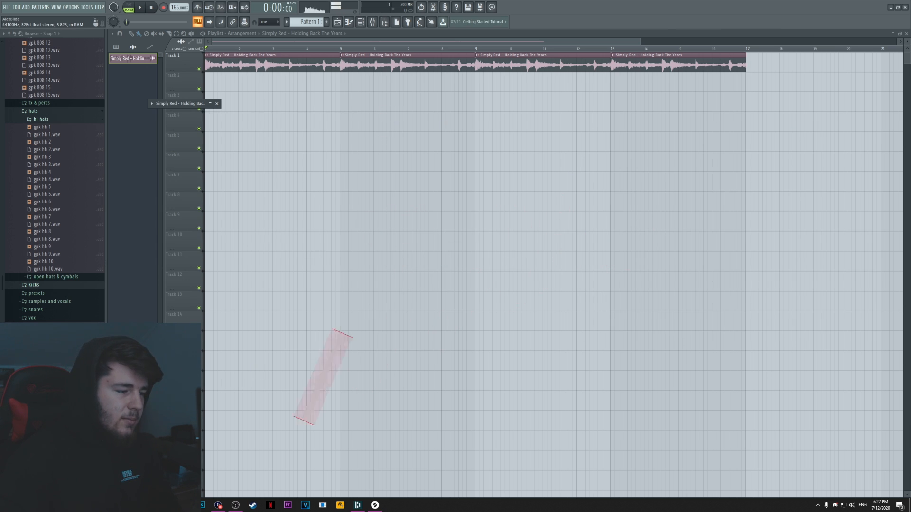
# Run KeyFinder's detailed analysis on the Simply Red file, reading B♭ minor, then dismiss it
pyautogui.rightClick(685, 166)
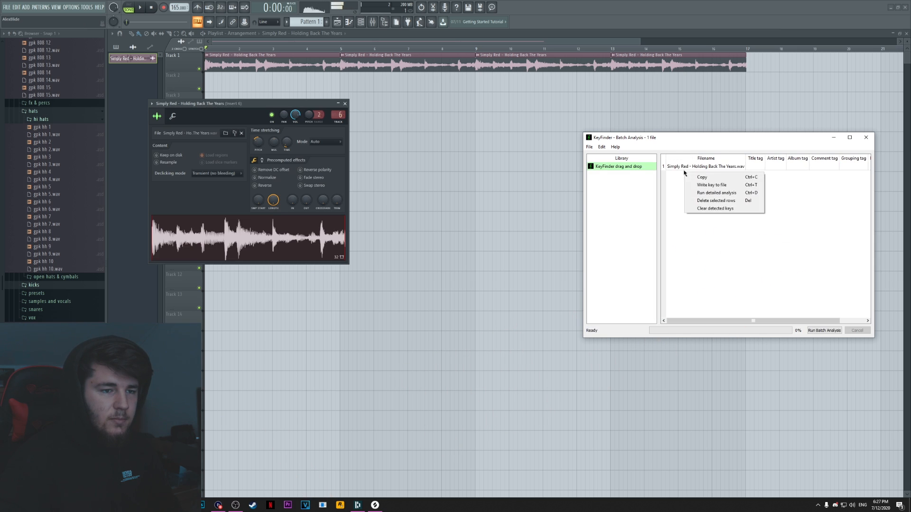
pyautogui.click(716, 192)
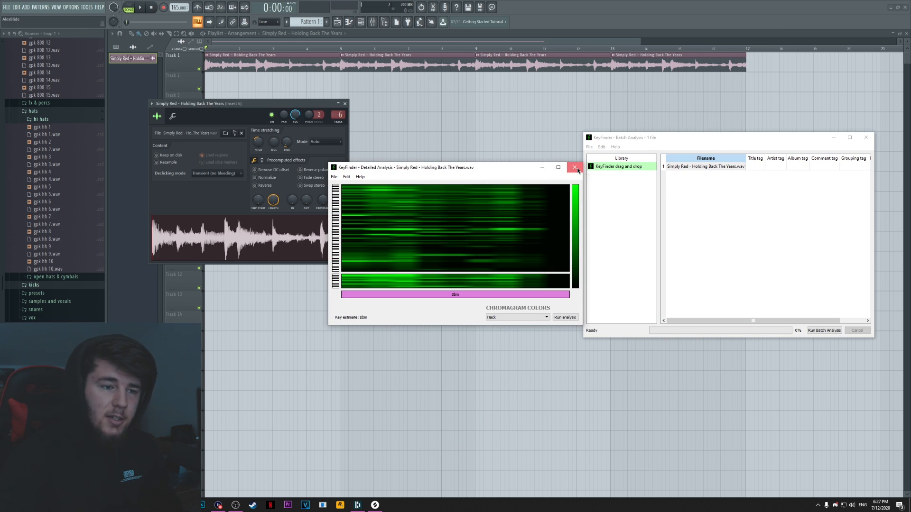
pyautogui.click(575, 168)
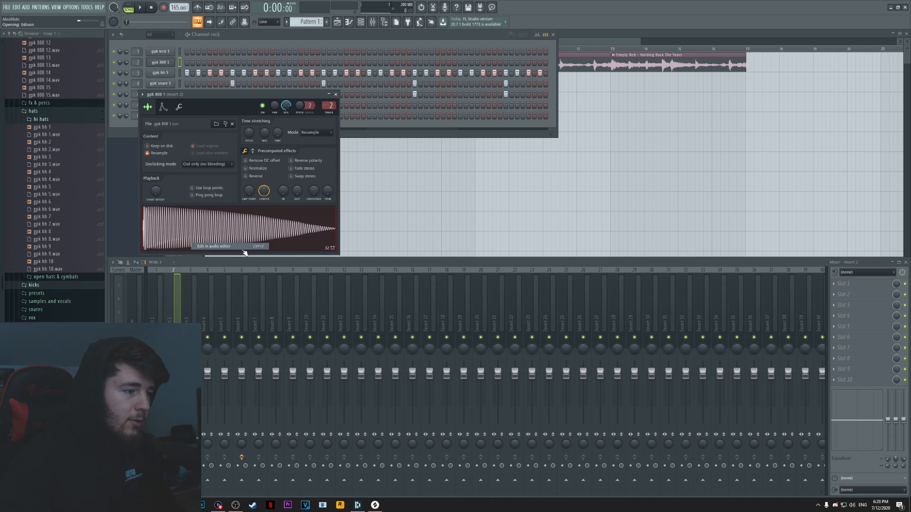
# Close the 808 sample settings and open gpk 808 1's piano roll and envelope
pyautogui.click(214, 246)
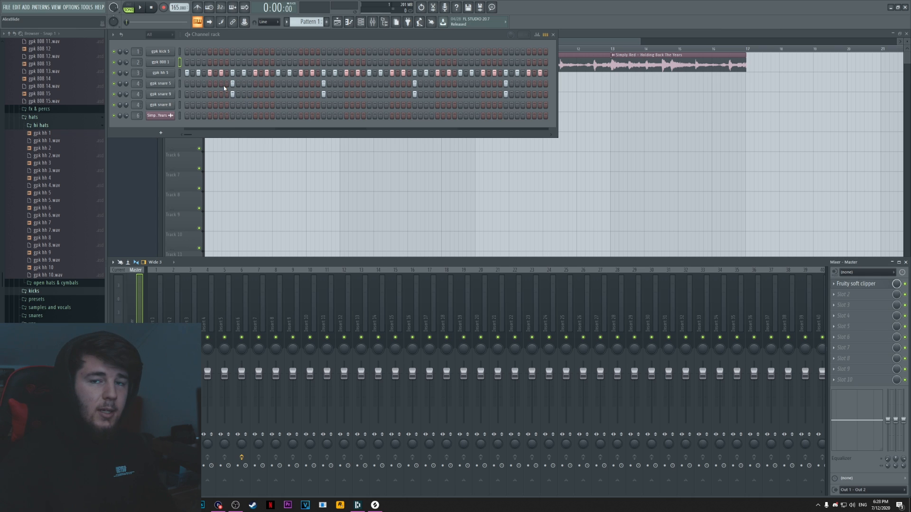
pyautogui.click(160, 61)
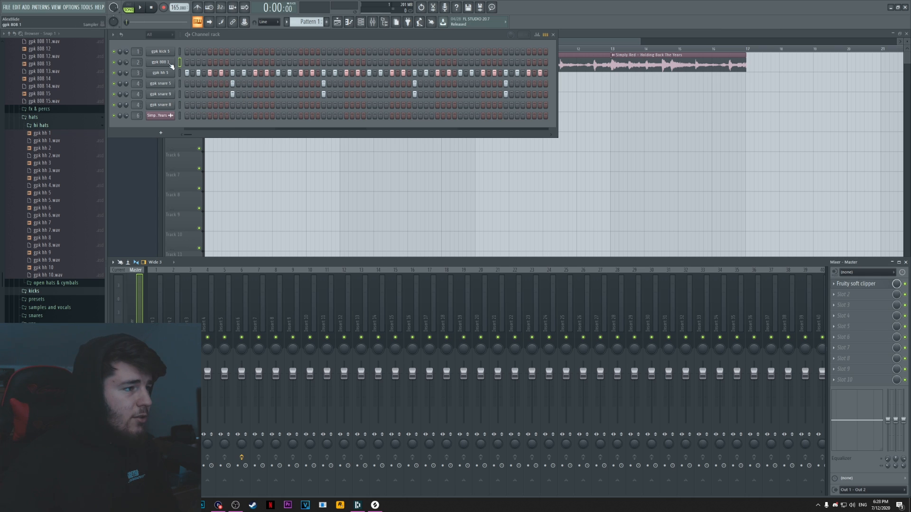
pyautogui.doubleClick(160, 62)
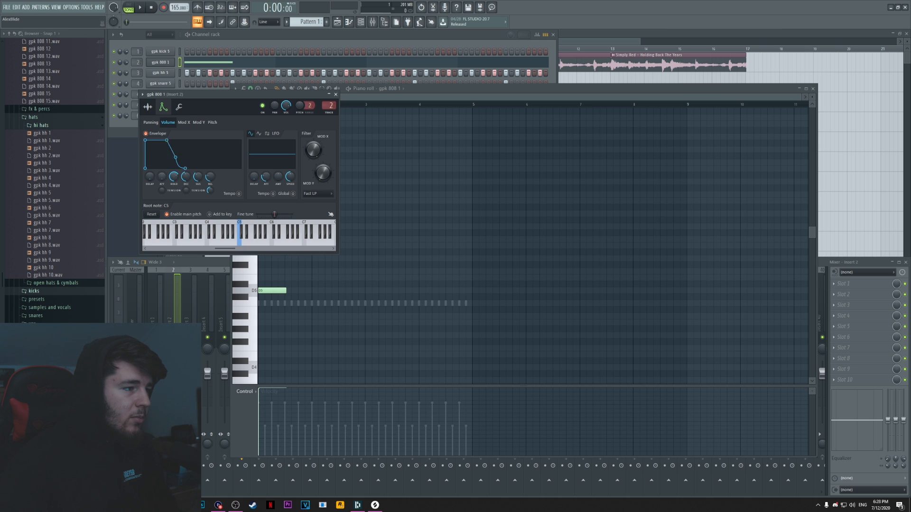
# Draw the eight-bar 808 melody with scale highlighting and stretch Pattern 1 on track 2
pyautogui.click(235, 88)
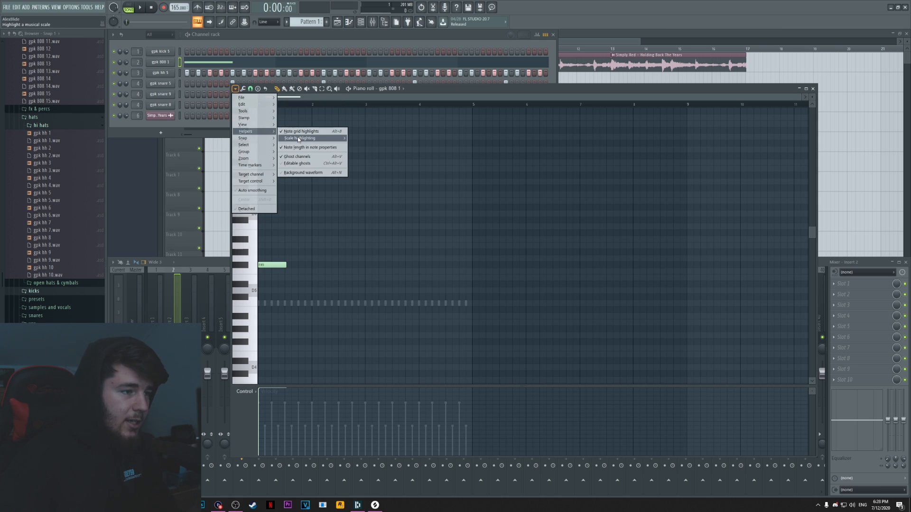
pyautogui.moveTo(299, 138)
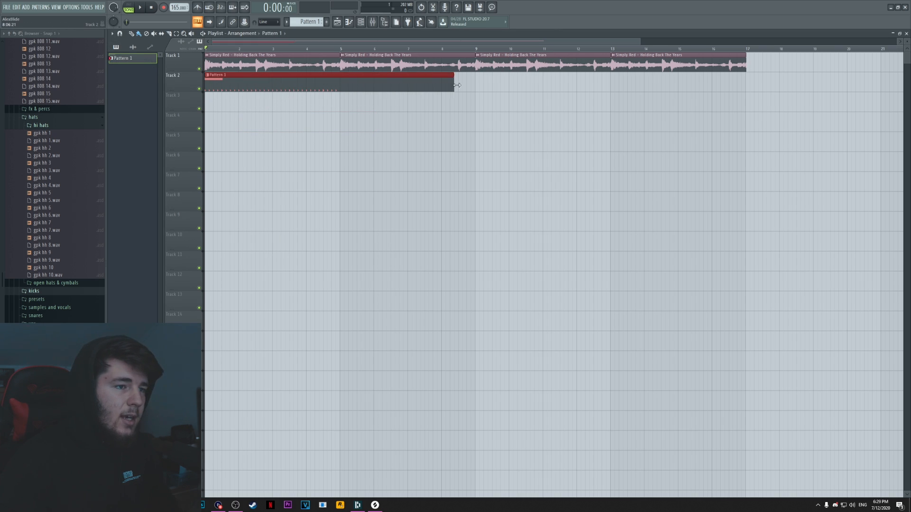
pyautogui.moveTo(453, 85); pyautogui.dragTo(474, 85)
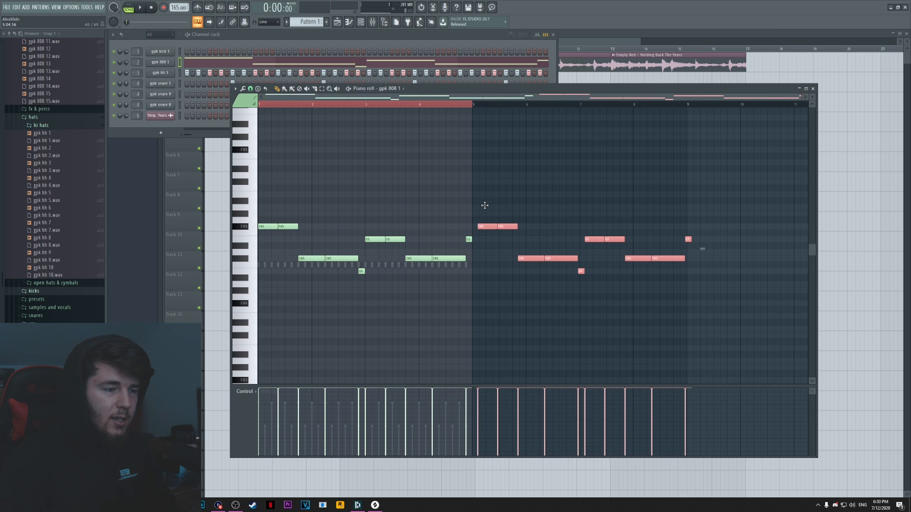
# Draw eight bars of hi-hats on gpk hh 5 and one snare hit per bar on gpk snare 9
pyautogui.rightClick(160, 73)
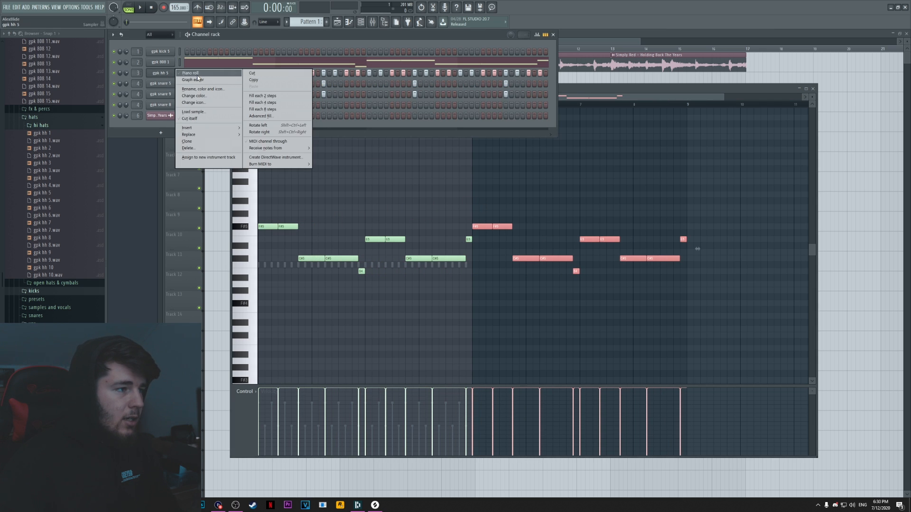
pyautogui.click(190, 73)
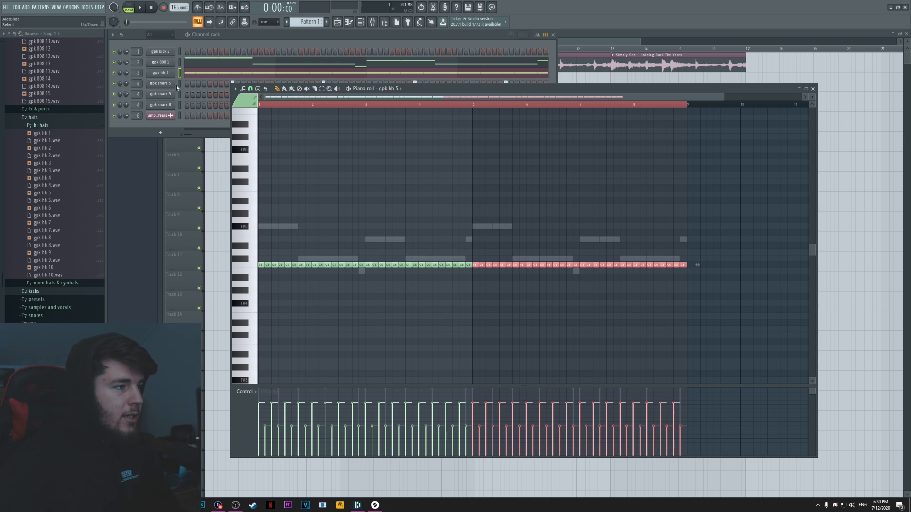
pyautogui.click(161, 93)
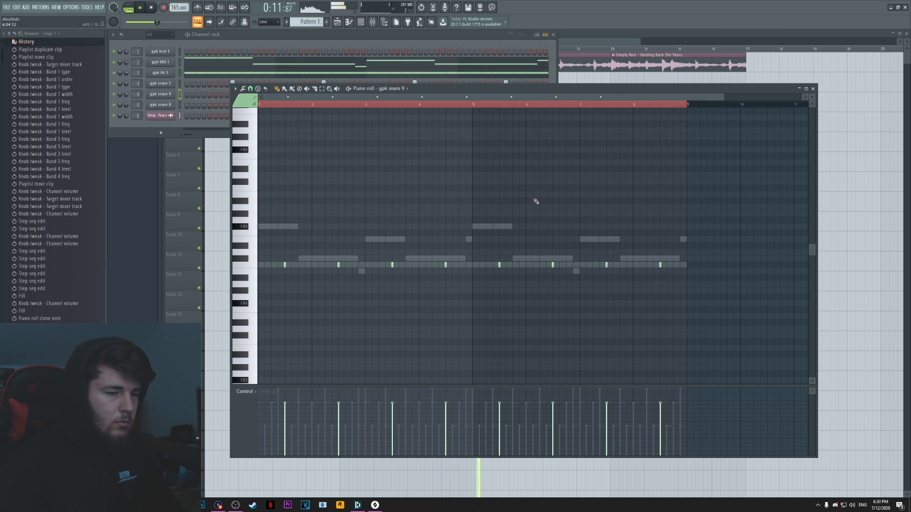
# Inspect the channel rack and mixer insert 2's effect slots, then close them
pyautogui.click(368, 22)
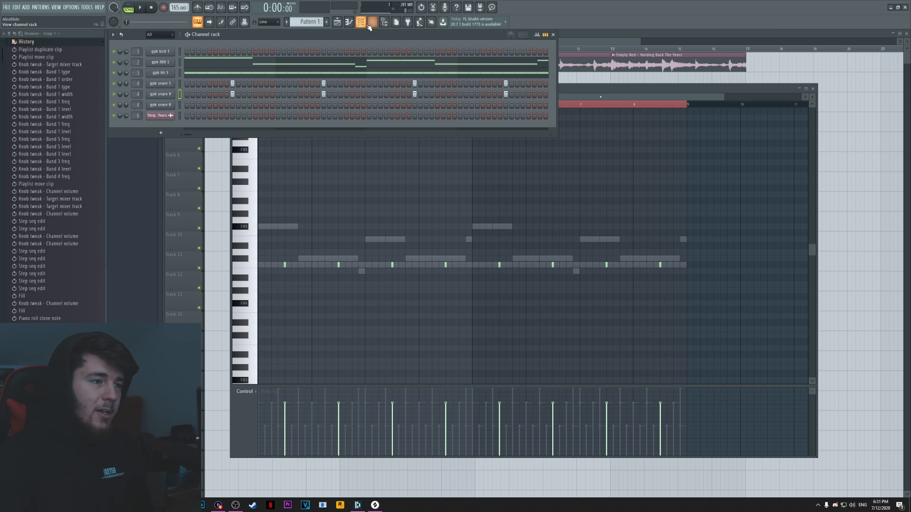
pyautogui.click(360, 21)
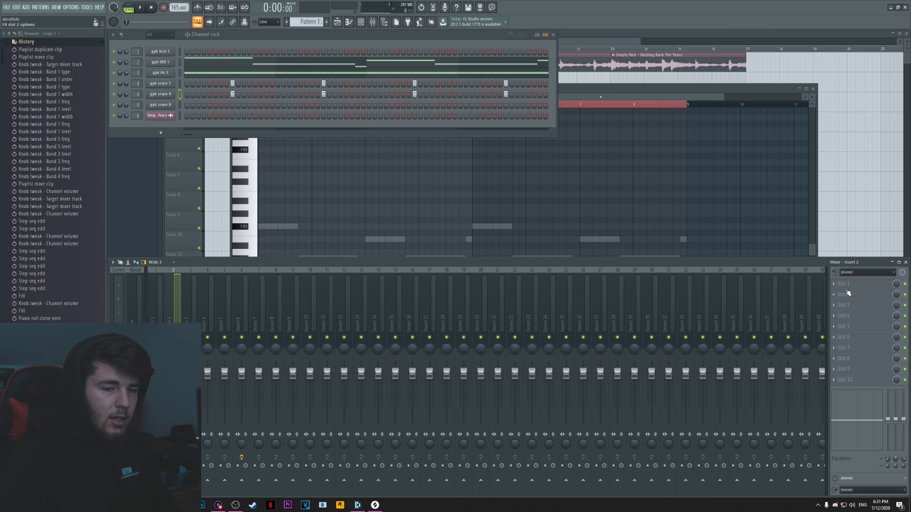
pyautogui.click(848, 284)
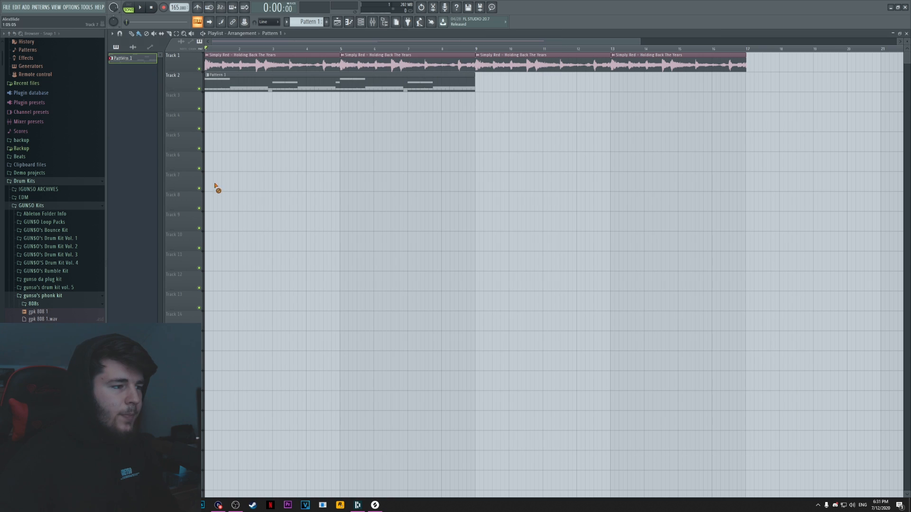
# Load Tape Stop on the master and paint Pattern 2 over bars 9–16 on track 2
pyautogui.click(372, 21)
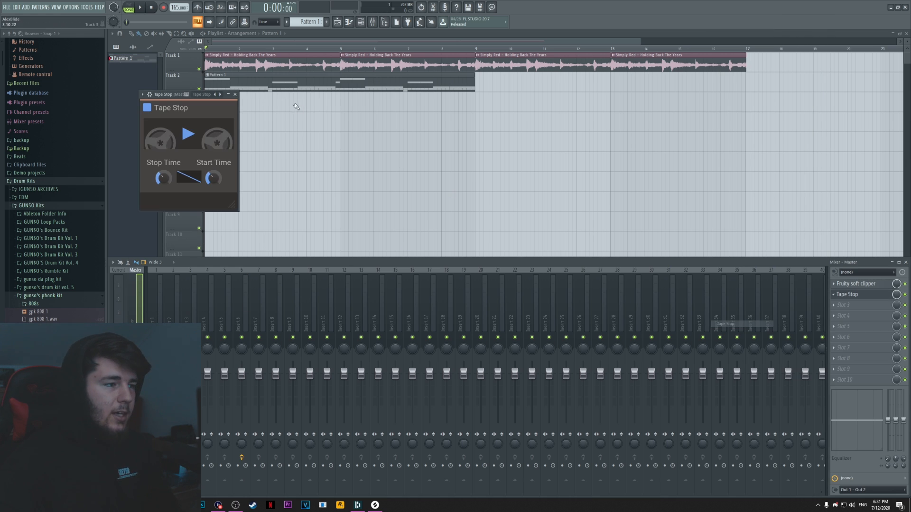
pyautogui.moveTo(163, 94); pyautogui.dragTo(476, 132)
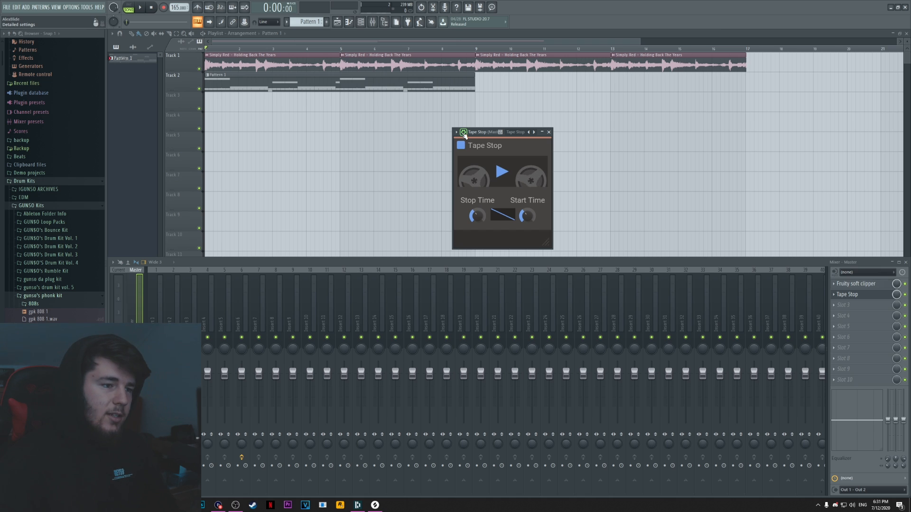
pyautogui.click(833, 304)
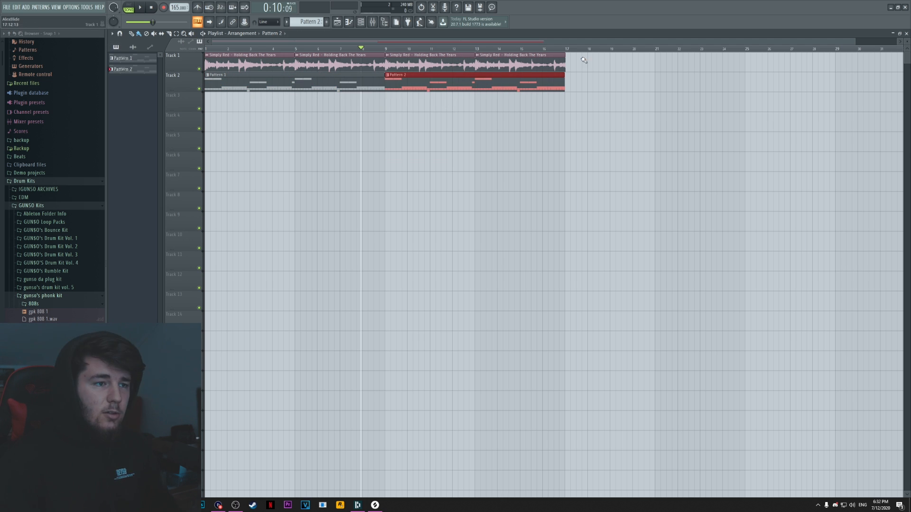
# Automate Tape Stop on track 3 and rename the patterns Intro Drums and Drums
pyautogui.press('ctrl+z')
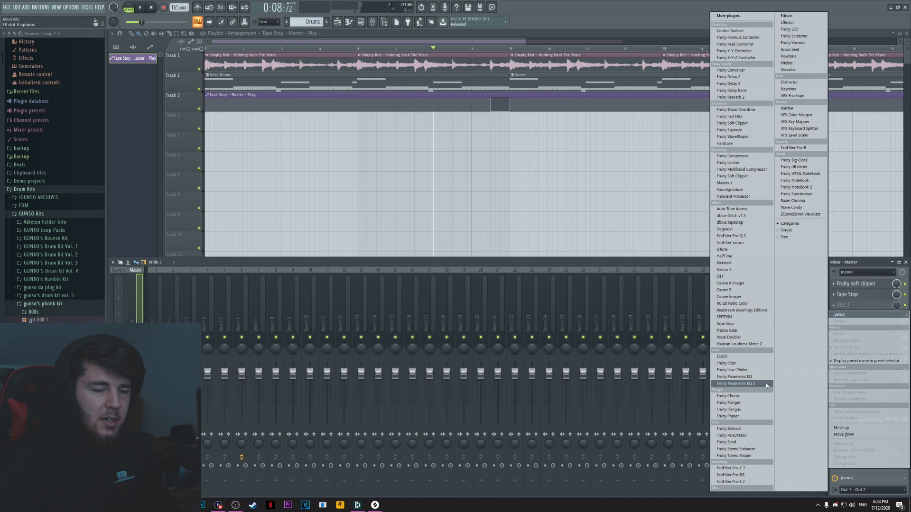
# Add Fruity Parametric EQ 2 to the master, pulling the low and high bands inward
pyautogui.click(735, 384)
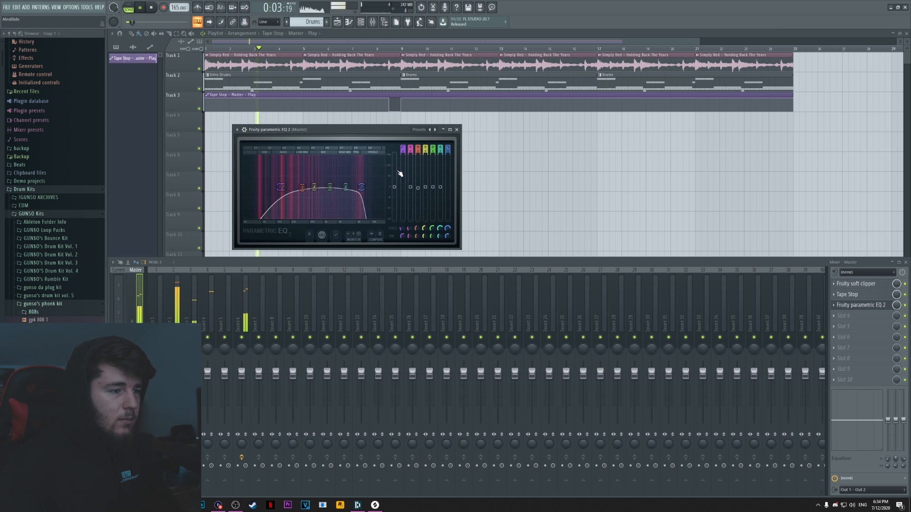
pyautogui.moveTo(345, 186); pyautogui.dragTo(346, 188)
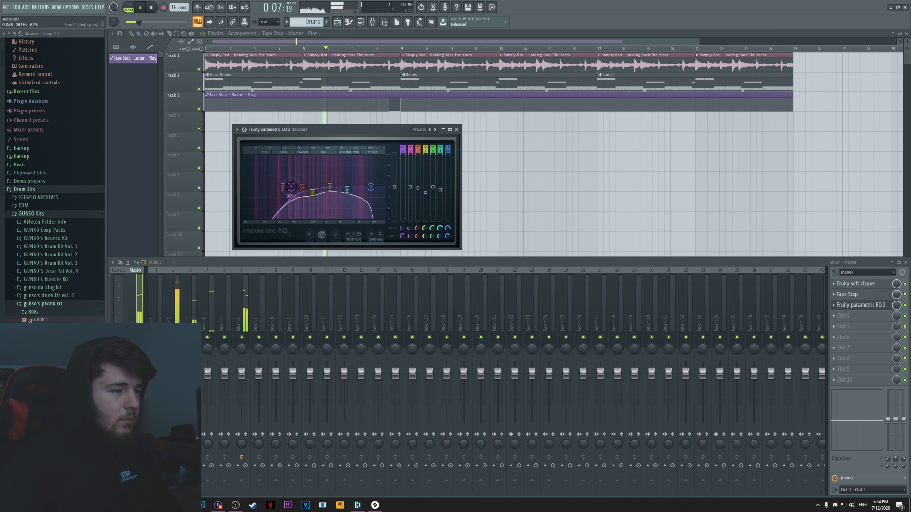
pyautogui.moveTo(331, 188); pyautogui.dragTo(346, 188)
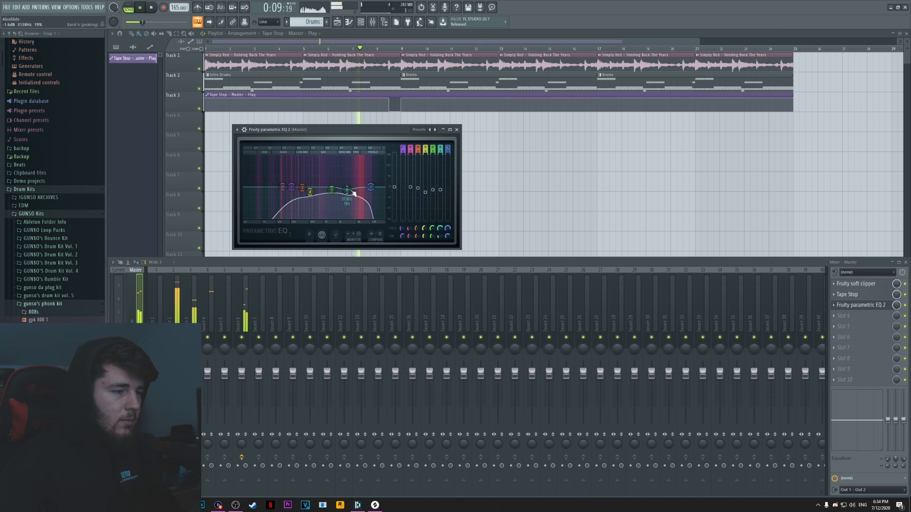
pyautogui.moveTo(349, 192); pyautogui.dragTo(310, 194)
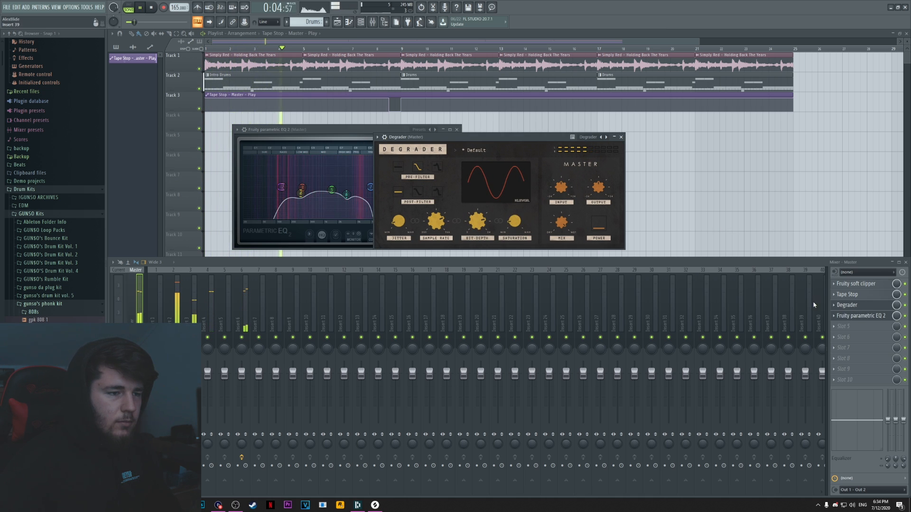
pyautogui.moveTo(513, 221); pyautogui.dragTo(513, 218)
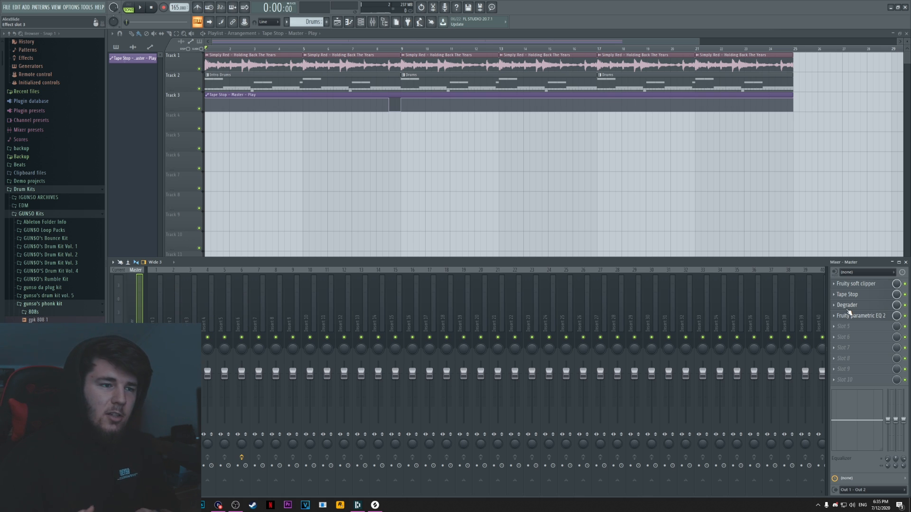
pyautogui.click(846, 305)
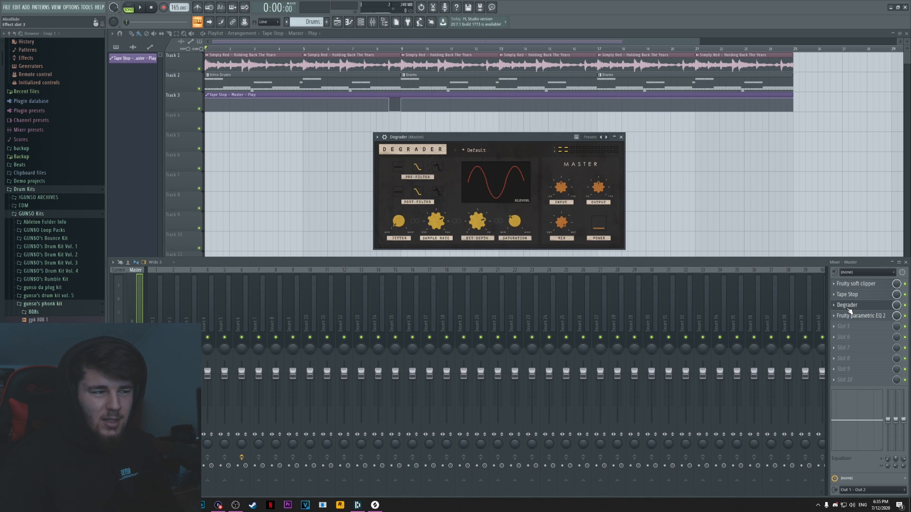
pyautogui.moveTo(498, 137); pyautogui.dragTo(471, 139)
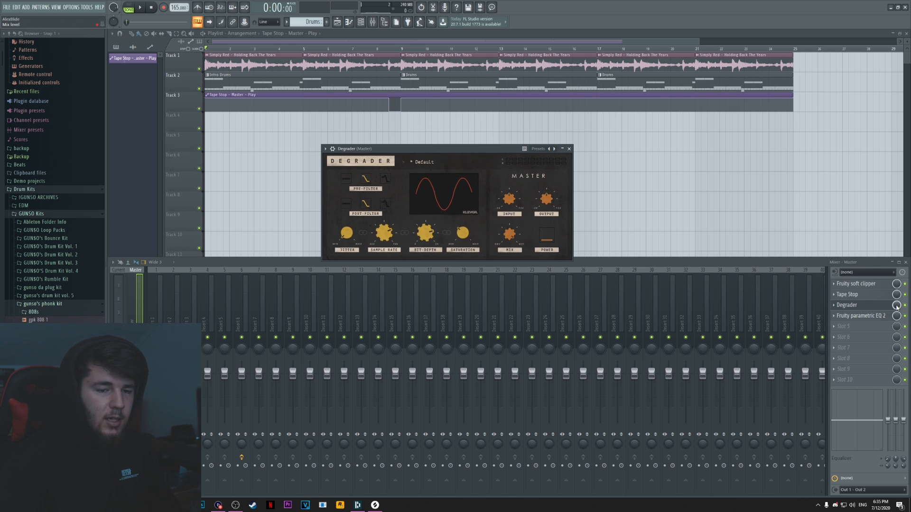
# Create mix-level automation clips for the Degrader and EQ, dropping off after bar 9
pyautogui.rightClick(896, 305)
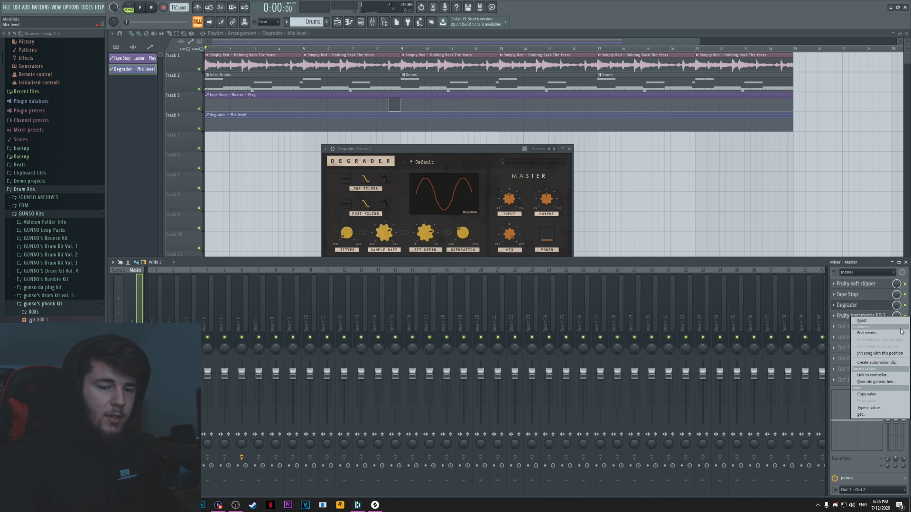
pyautogui.click(874, 362)
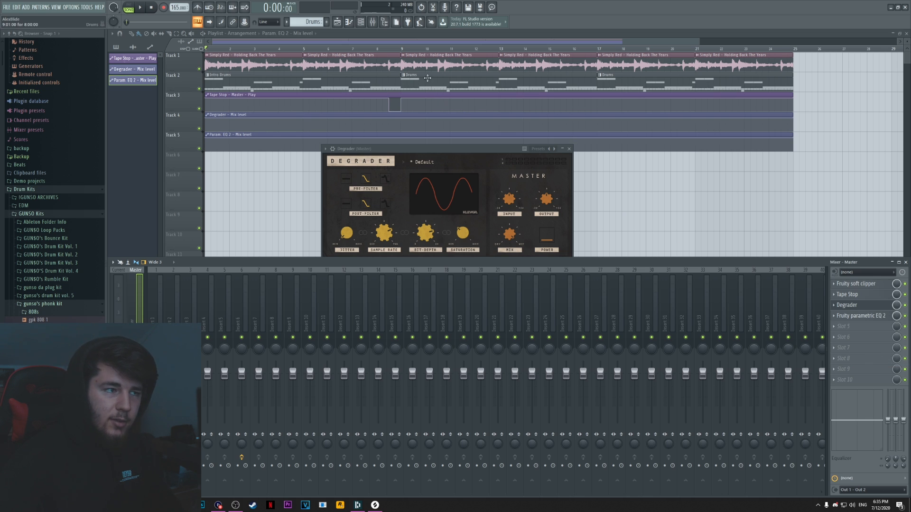
pyautogui.click(568, 148)
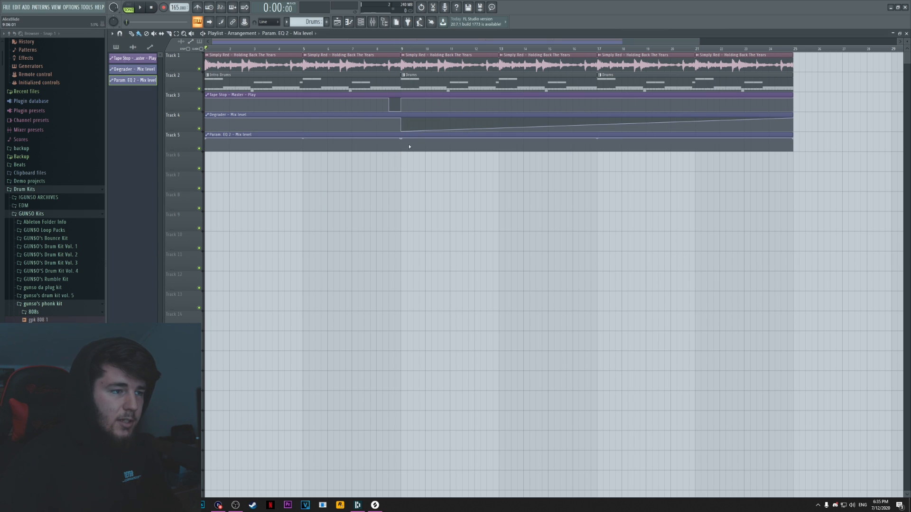
pyautogui.click(139, 7)
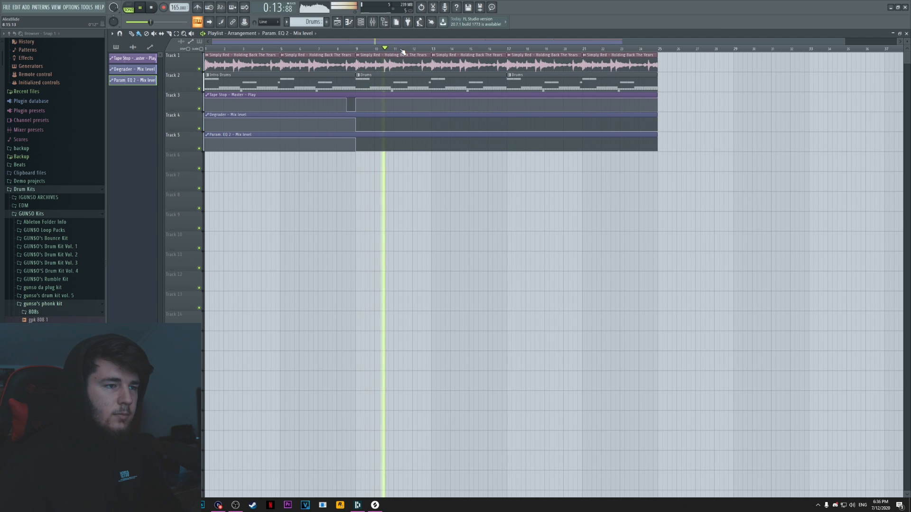
pyautogui.click(151, 7)
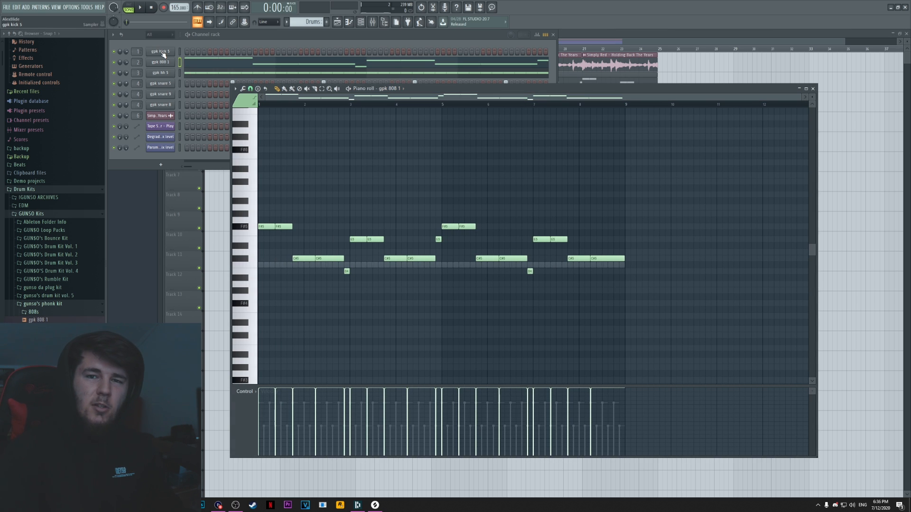
# Draw gpk kick 5 notes in the piano roll, with a roll whose velocities ramp upward
pyautogui.rightClick(160, 52)
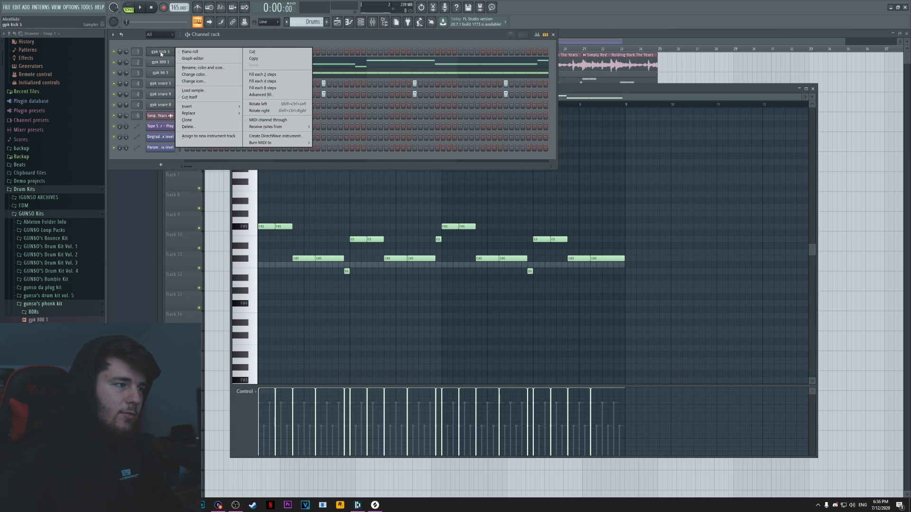
pyautogui.click(189, 51)
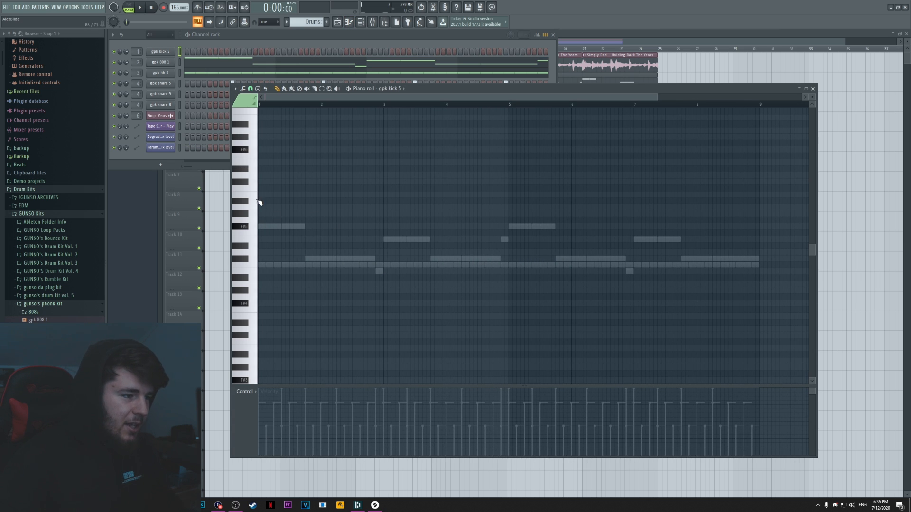
pyautogui.click(127, 7)
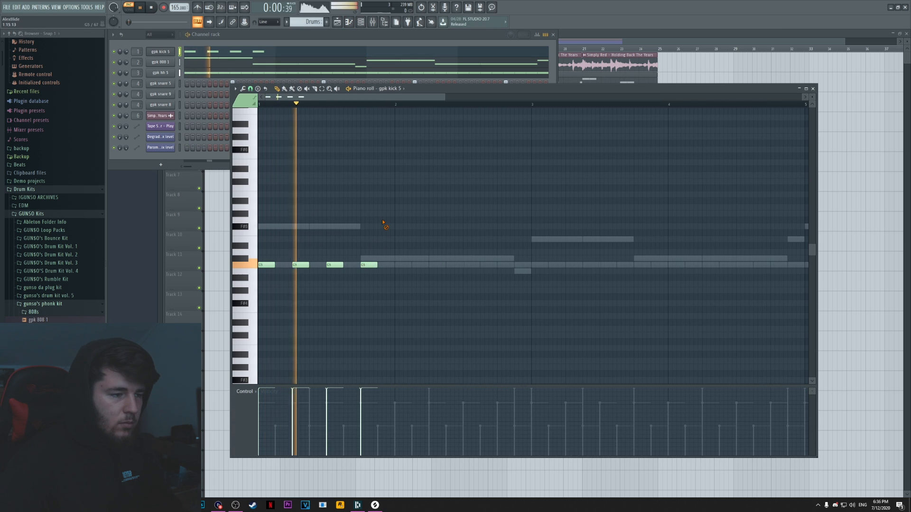
pyautogui.click(427, 265)
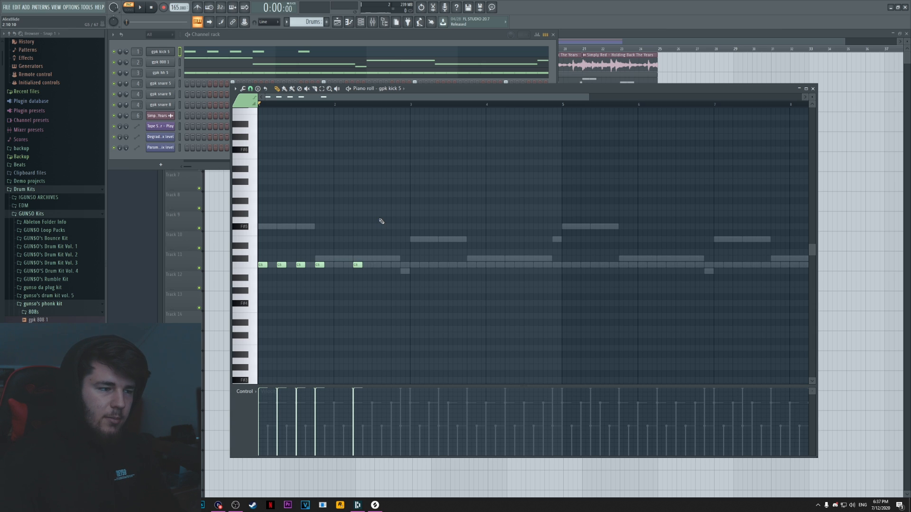
pyautogui.click(347, 265)
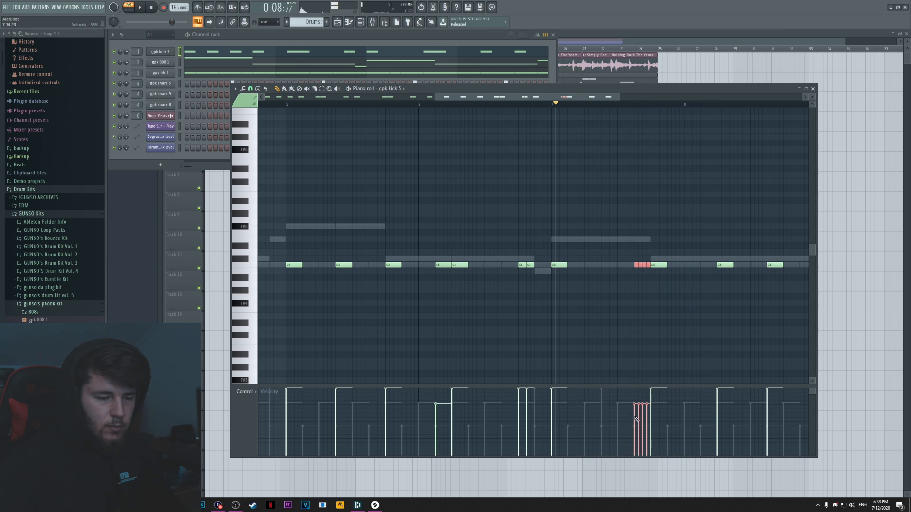
pyautogui.moveTo(636, 419); pyautogui.dragTo(648, 398)
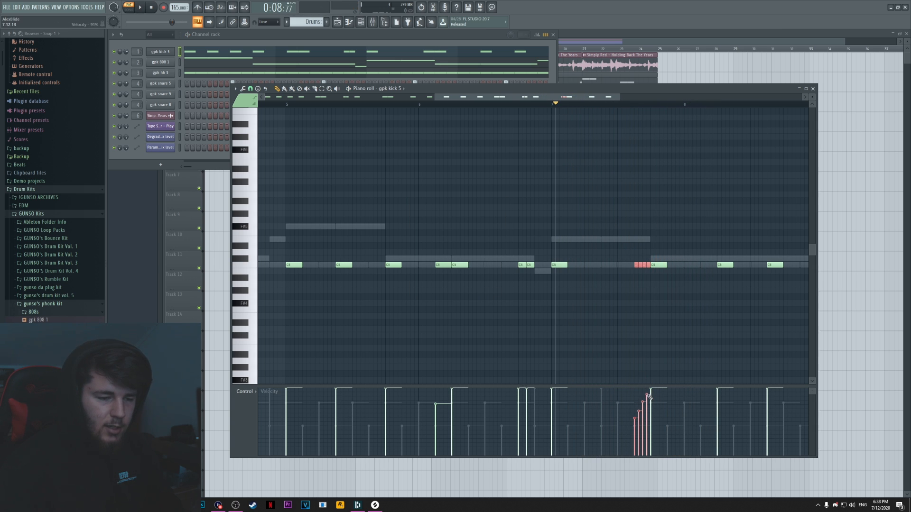
pyautogui.click(138, 7)
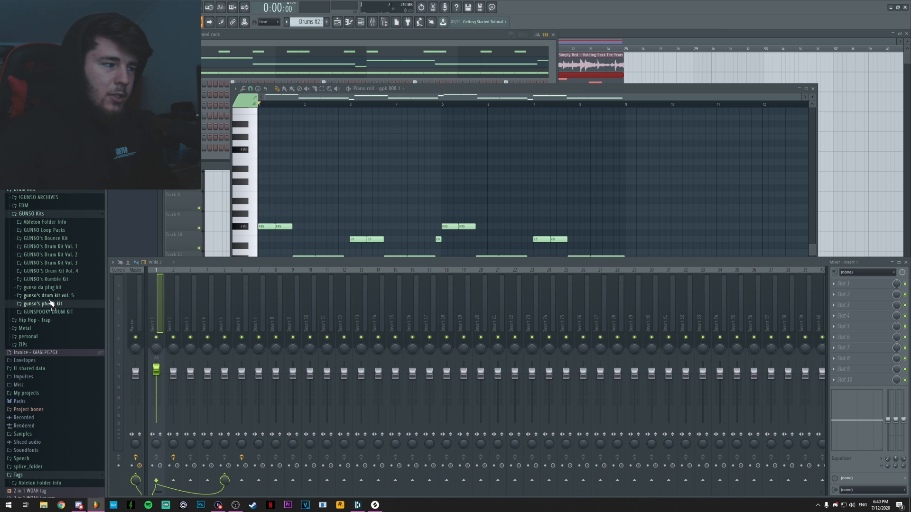
# Select the kick's mixer insert to link it to the 808 as a sidechain
pyautogui.click(45, 279)
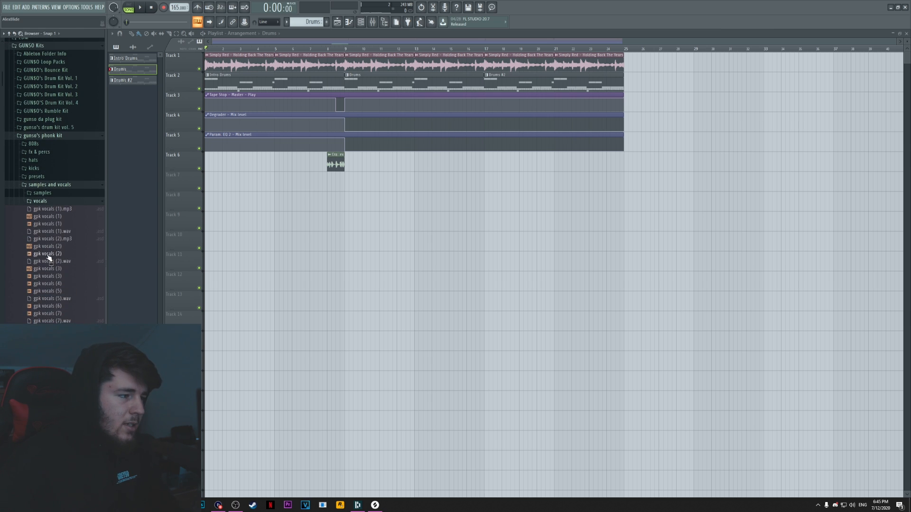
# Scroll through the phonk kit's vocal samples in the browser
pyautogui.scroll(-3)
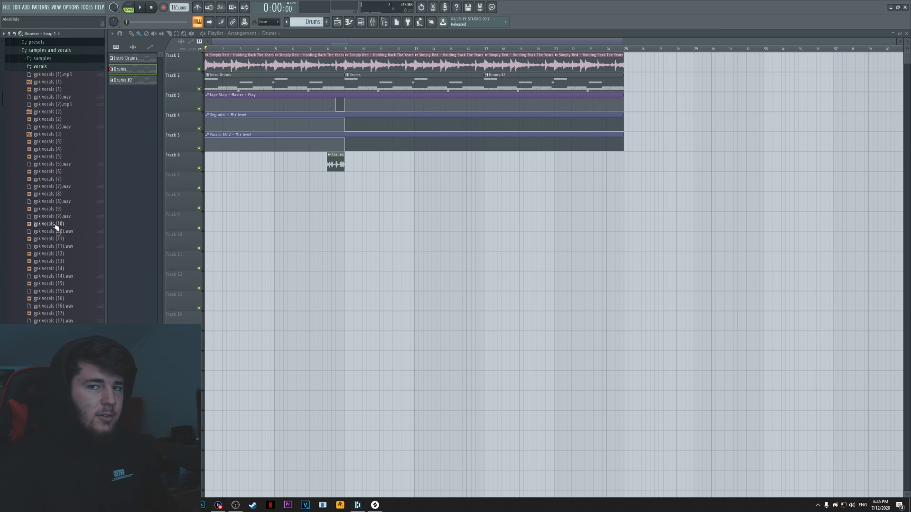